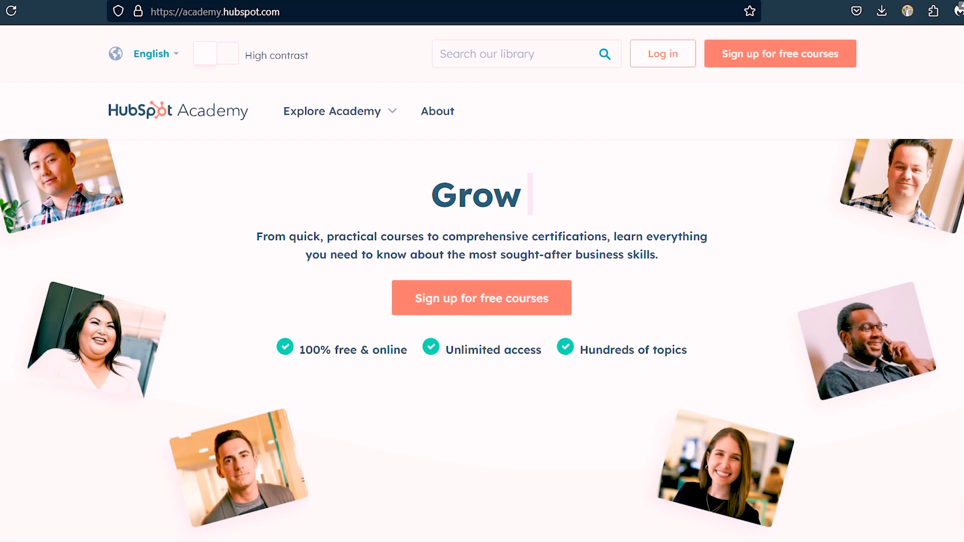
- Scroll the HubSpot Academy popular courses down to Integrating With HubSpot I: Foundations
scroll(down, 3)
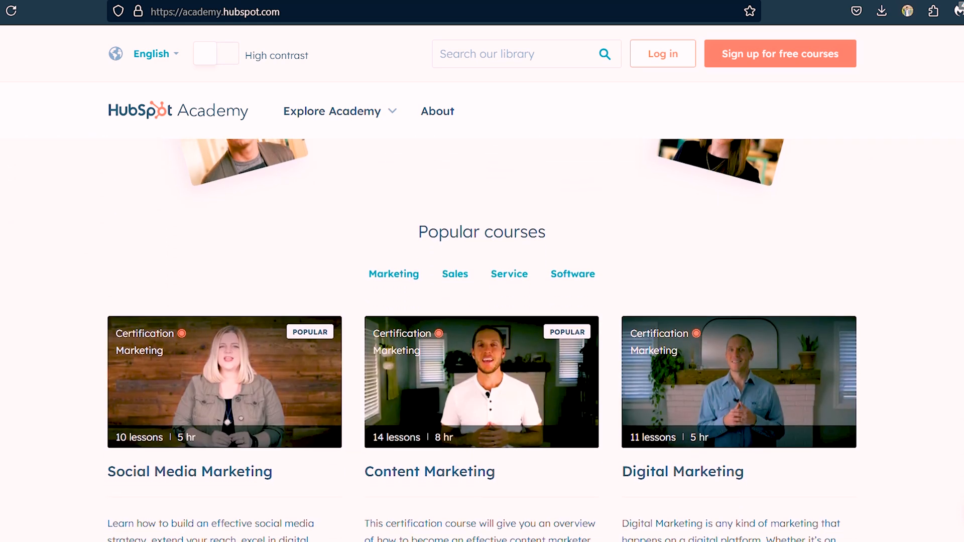
scroll(down, 3)
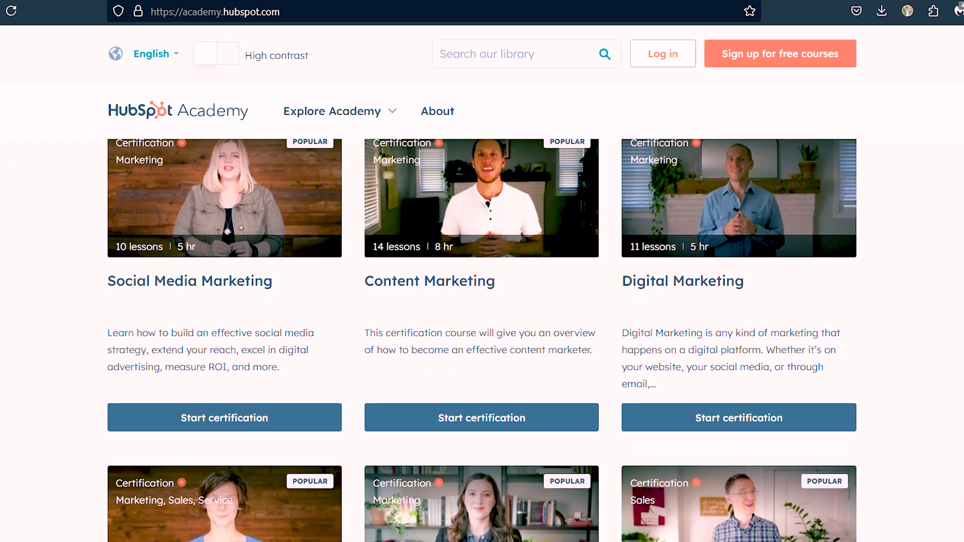
scroll(down, 3)
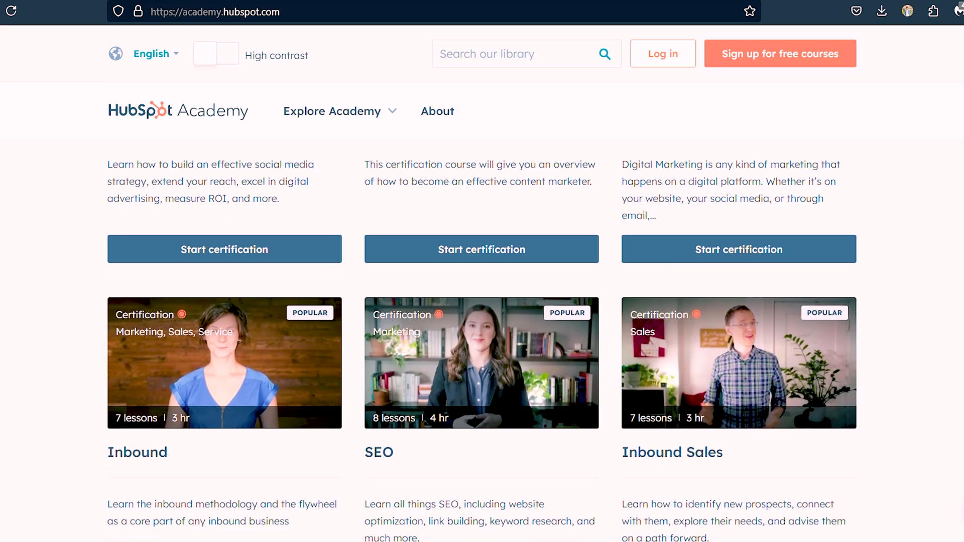
scroll(down, 3)
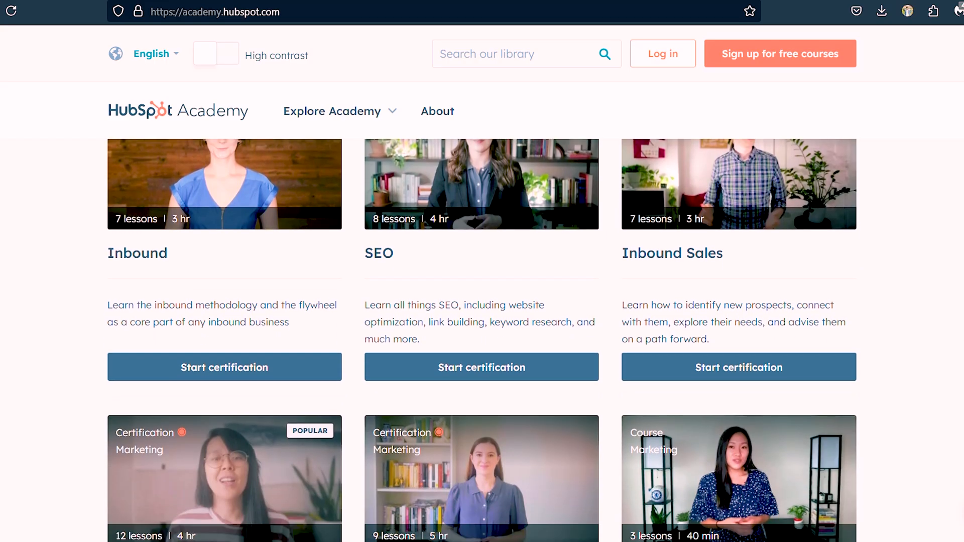
scroll(down, 3)
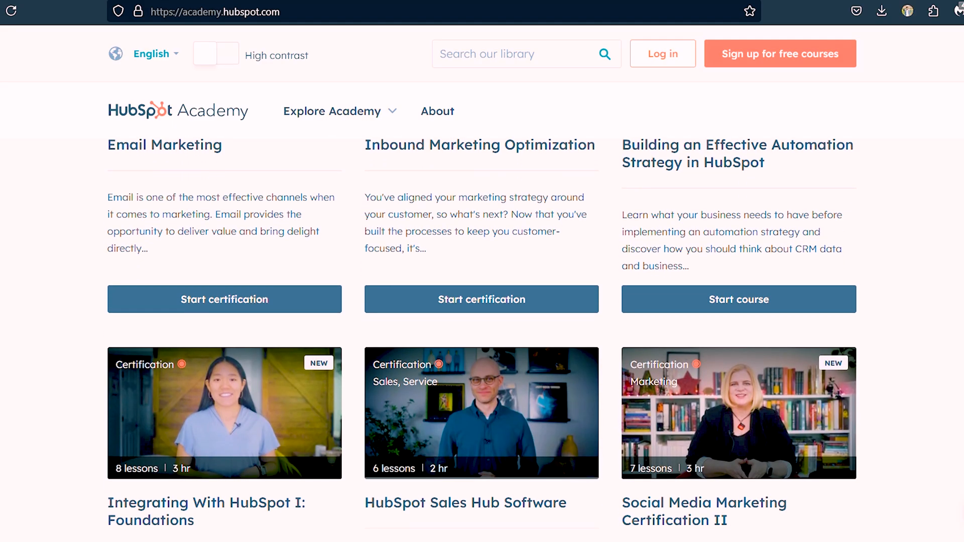
scroll(down, 3)
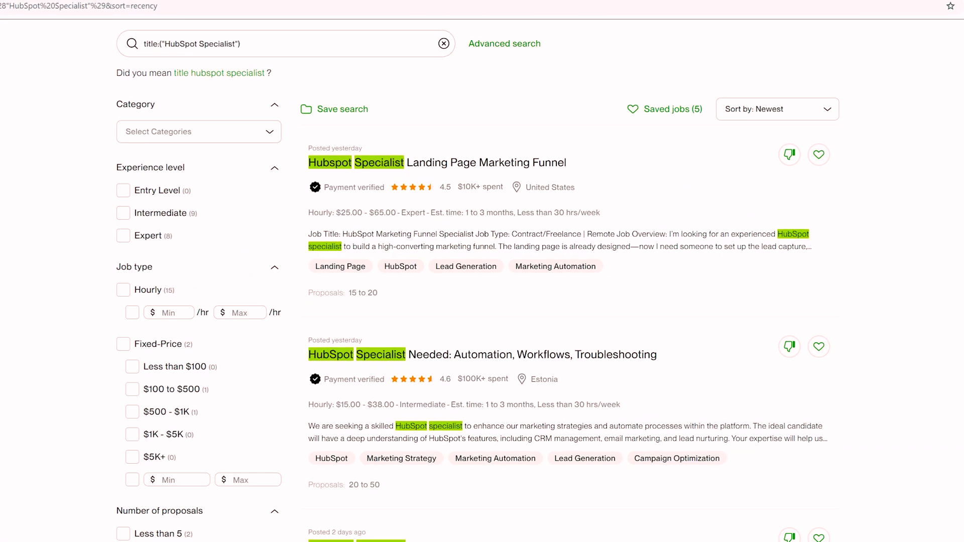
- Scroll the newest HubSpot Specialist Upwork results down to the Workflow & Pipeline setup posting
scroll(down, 3)
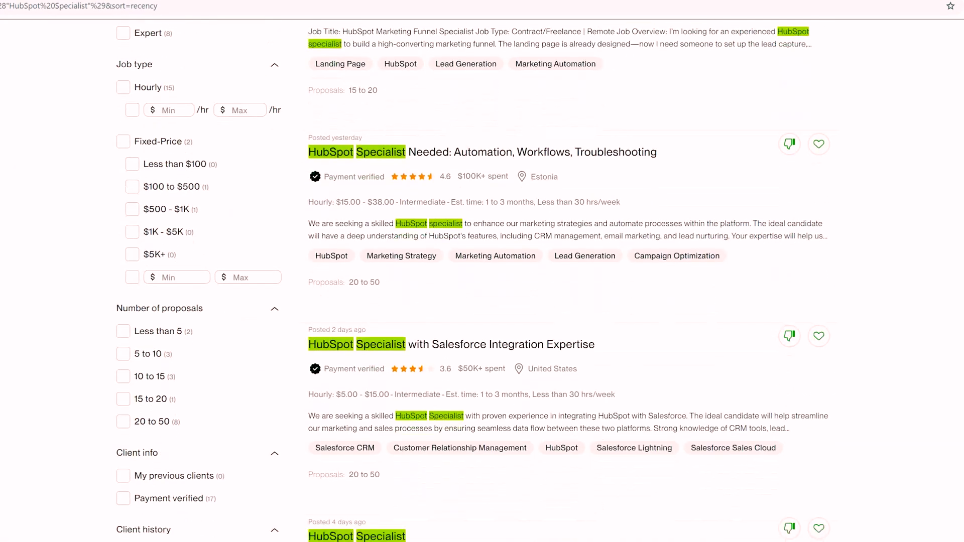
scroll(down, 3)
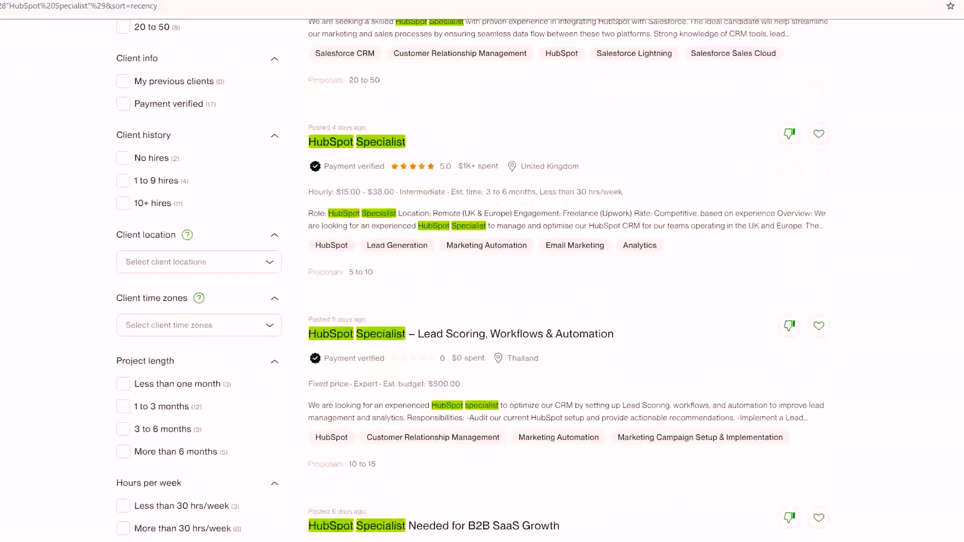
scroll(down, 3)
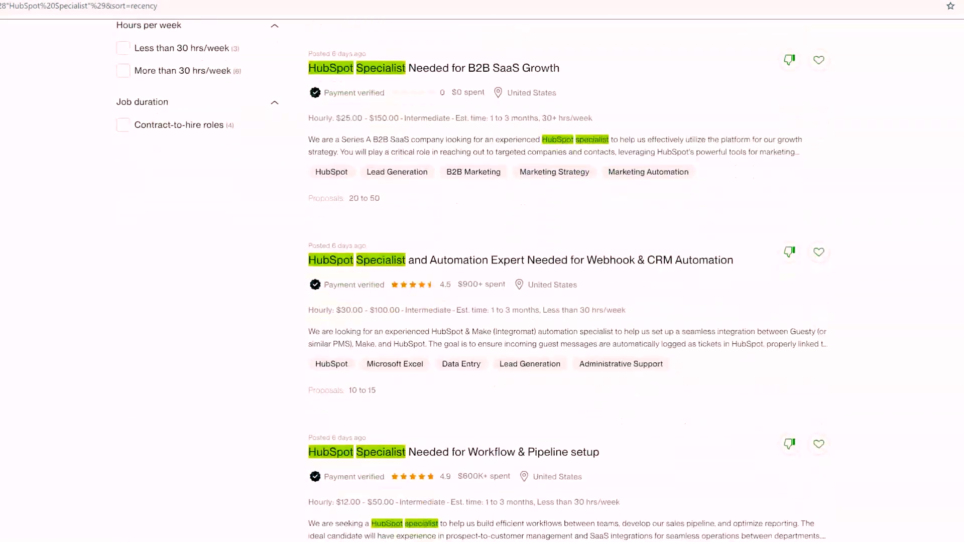
scroll(down, 3)
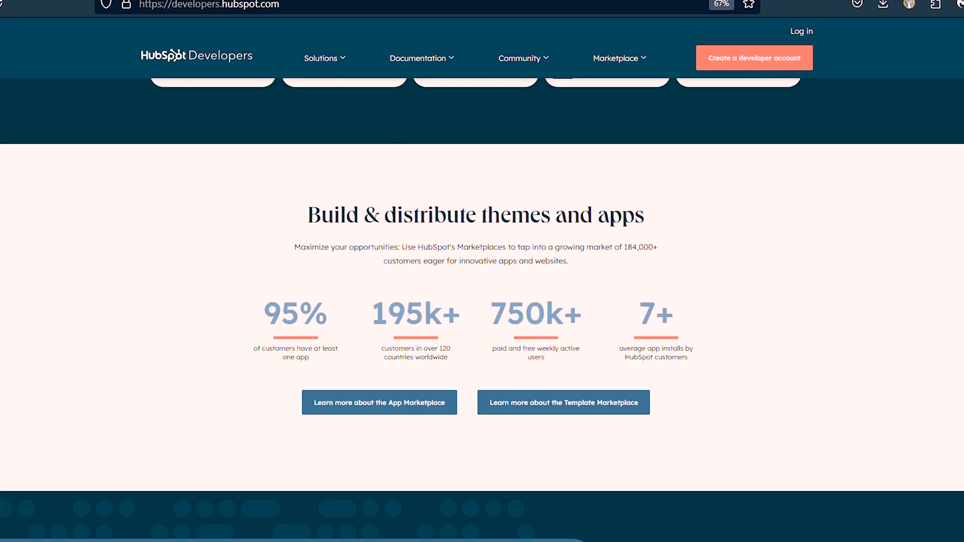
click(148, 7)
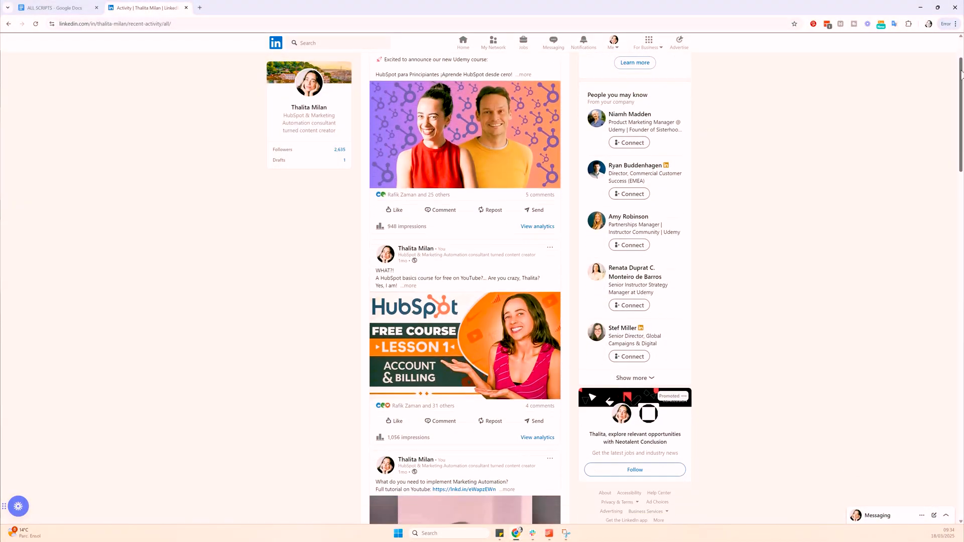
- Scroll through the LinkedIn activity feed, then the Udemy instructor profile to My courses (14)
scroll(down, 3)
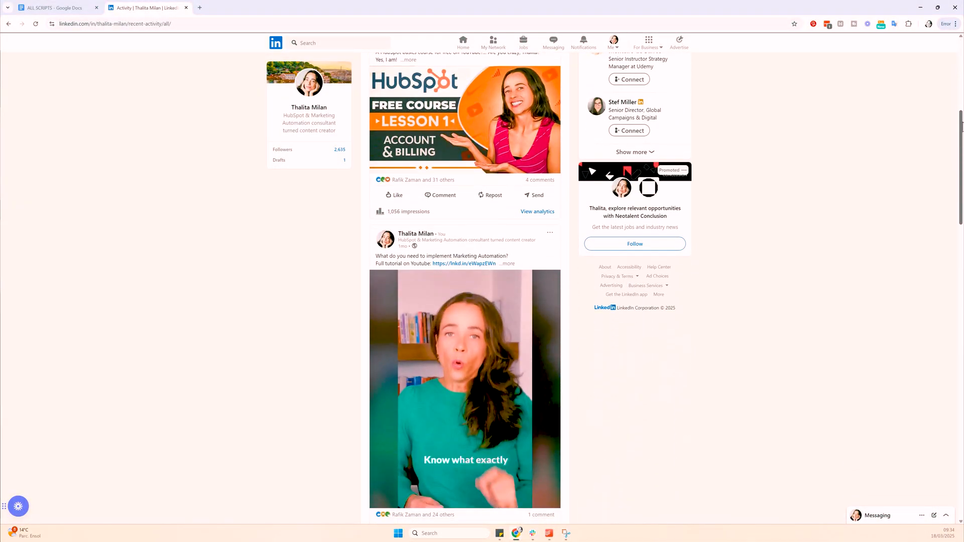
scroll(down, 3)
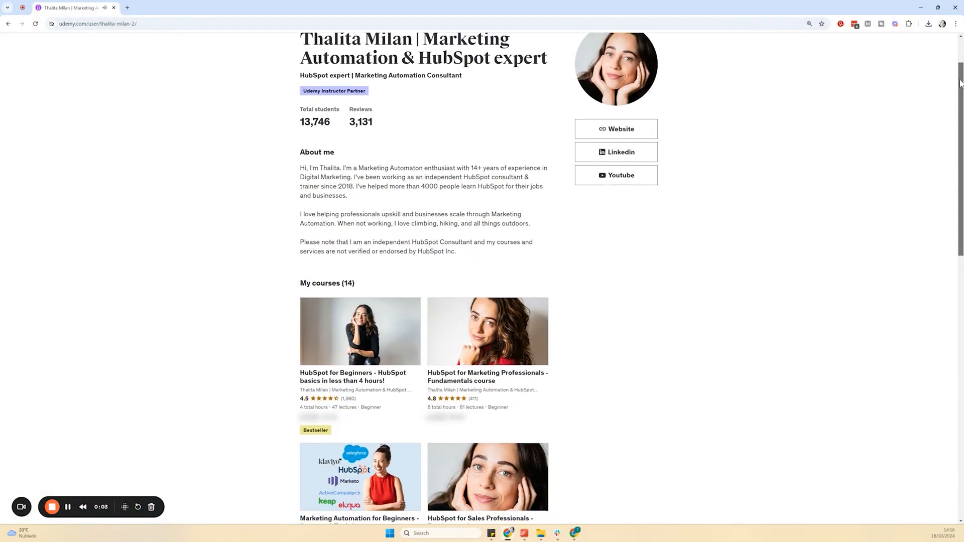
scroll(down, 3)
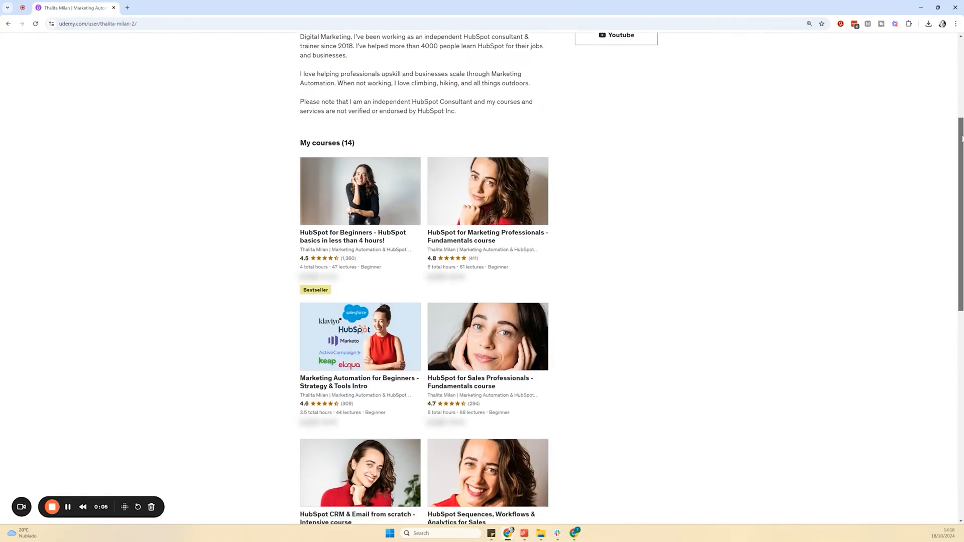